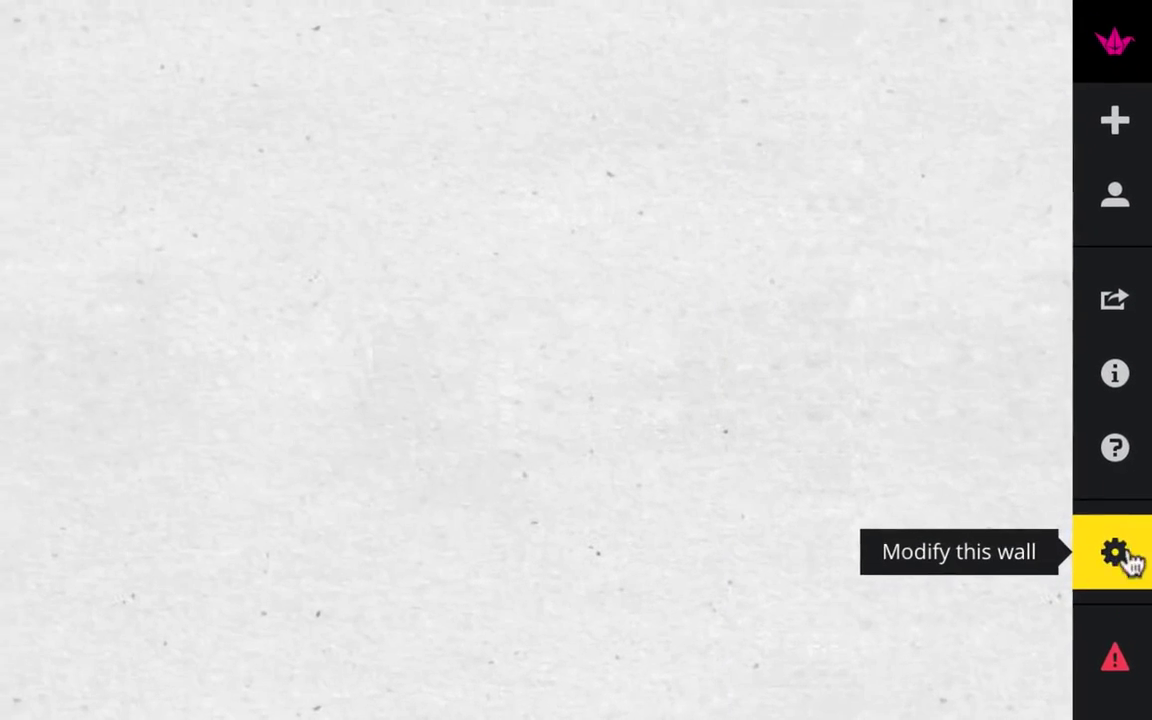
Step: In the wall's settings, give the wall the title Escher
click(1114, 552)
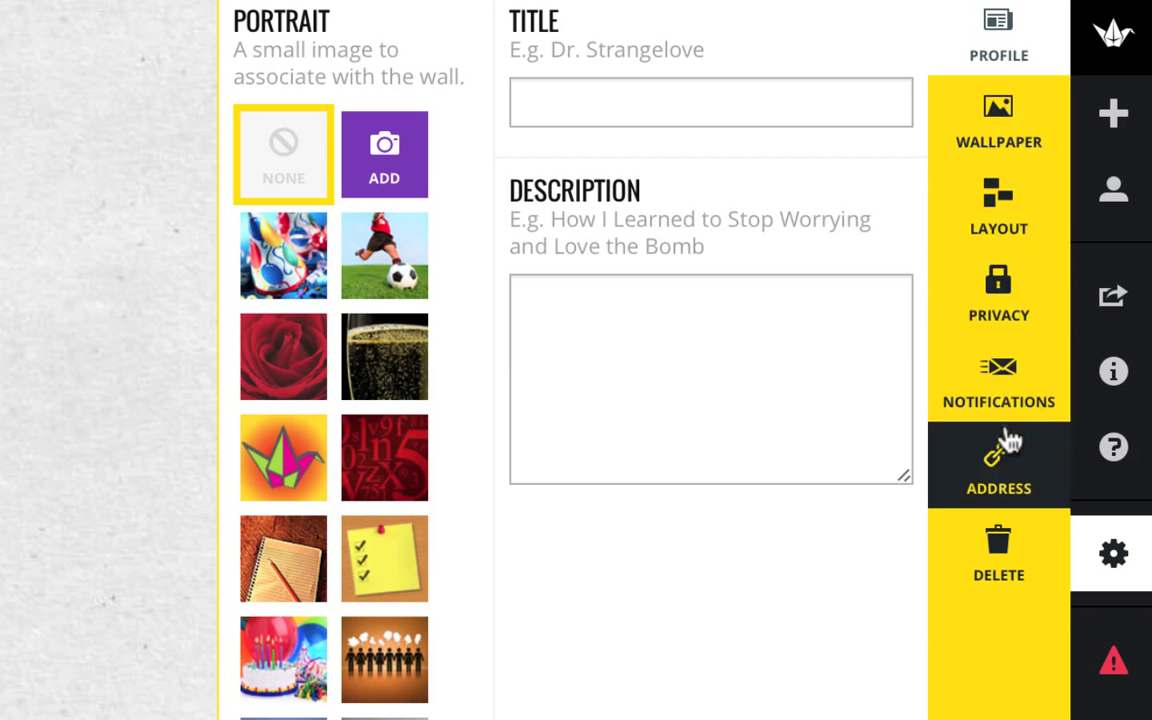
click(708, 106)
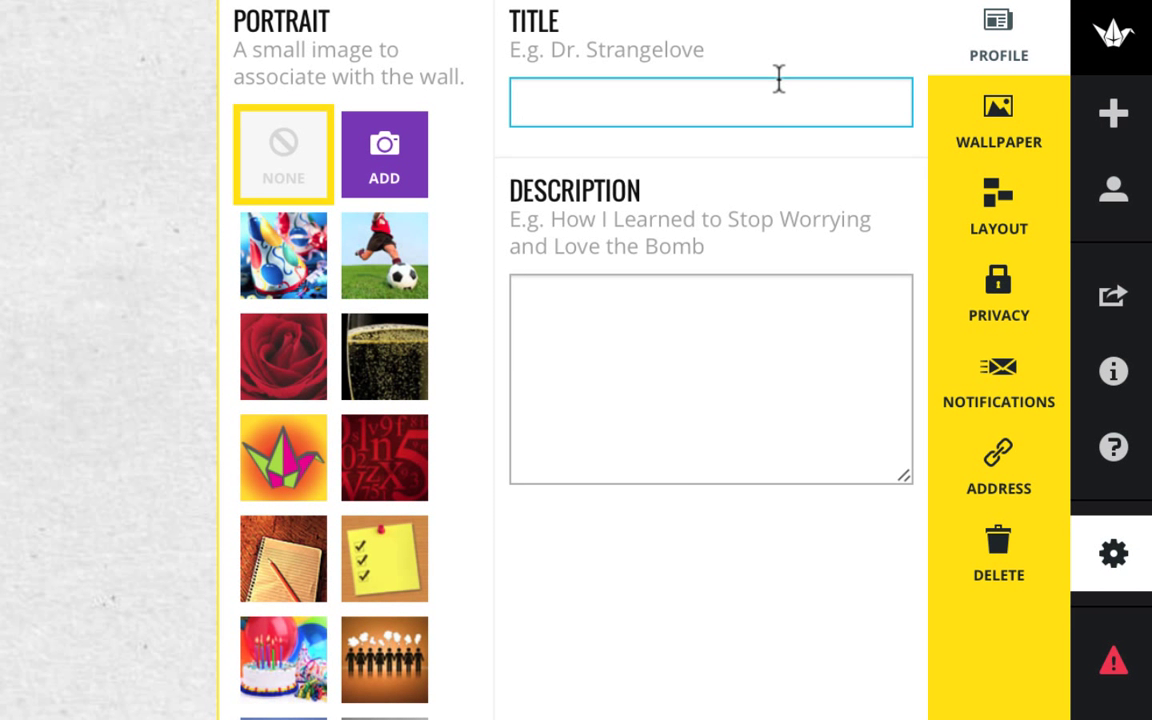
text(Escher)
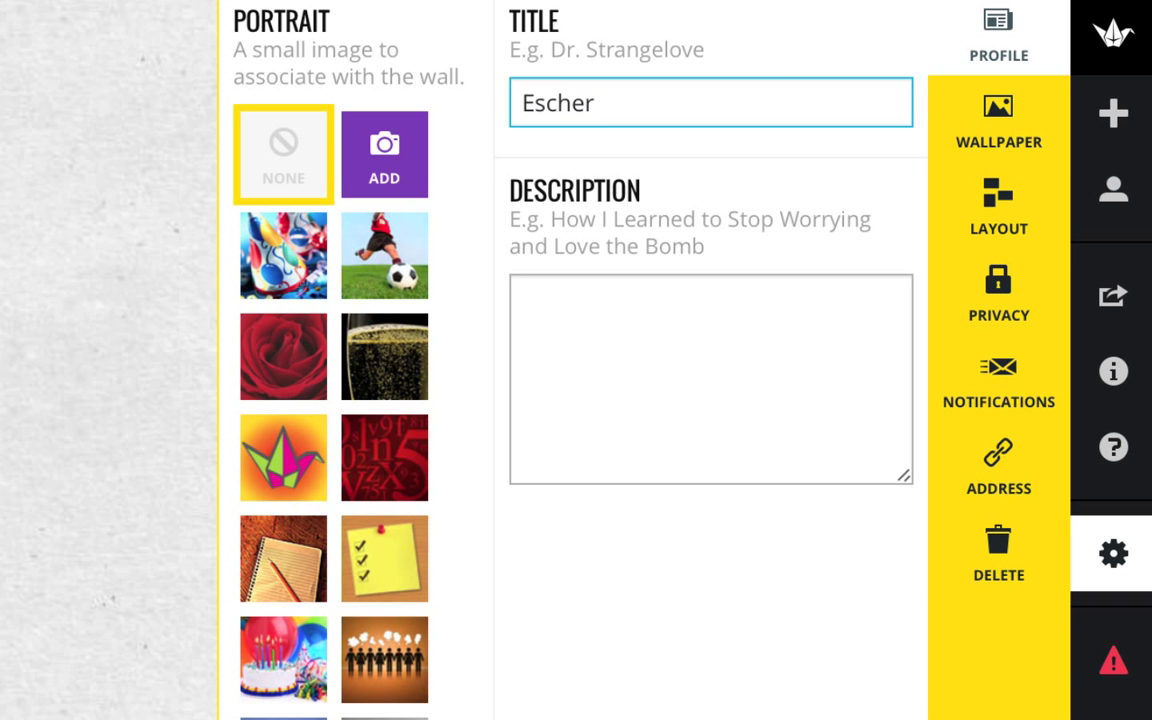
Step: Choose the Wood wallpaper and keep the Freeform post layout
click(1000, 120)
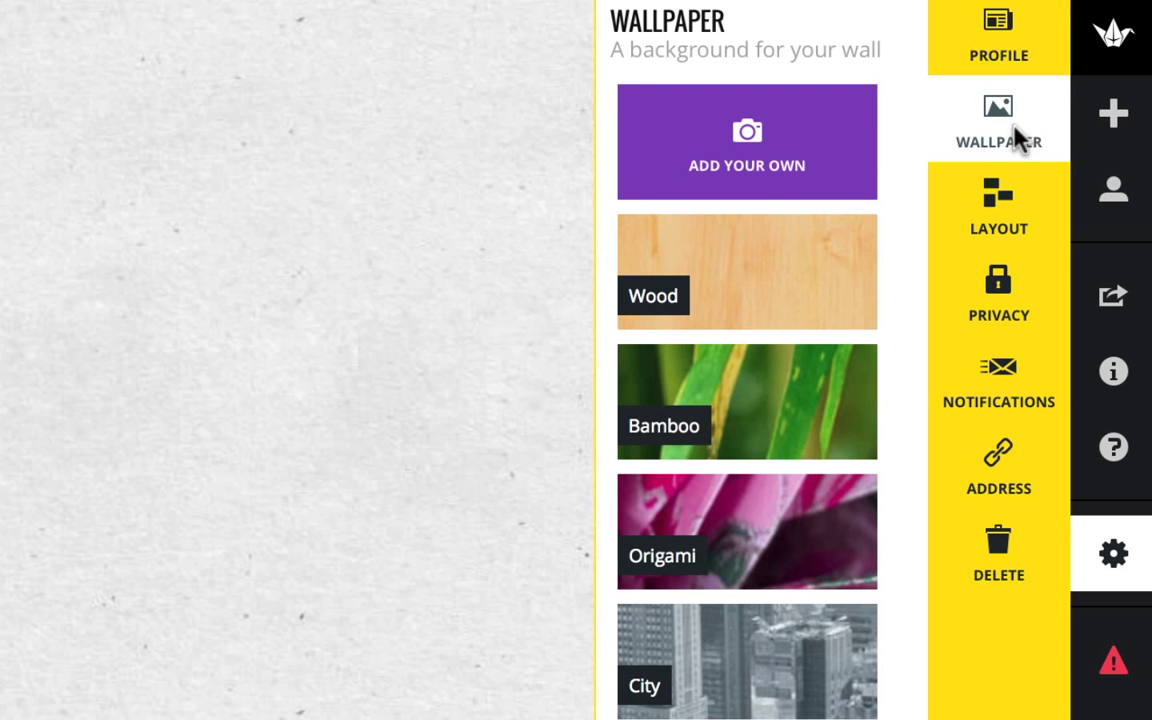
mouse_move(826, 240)
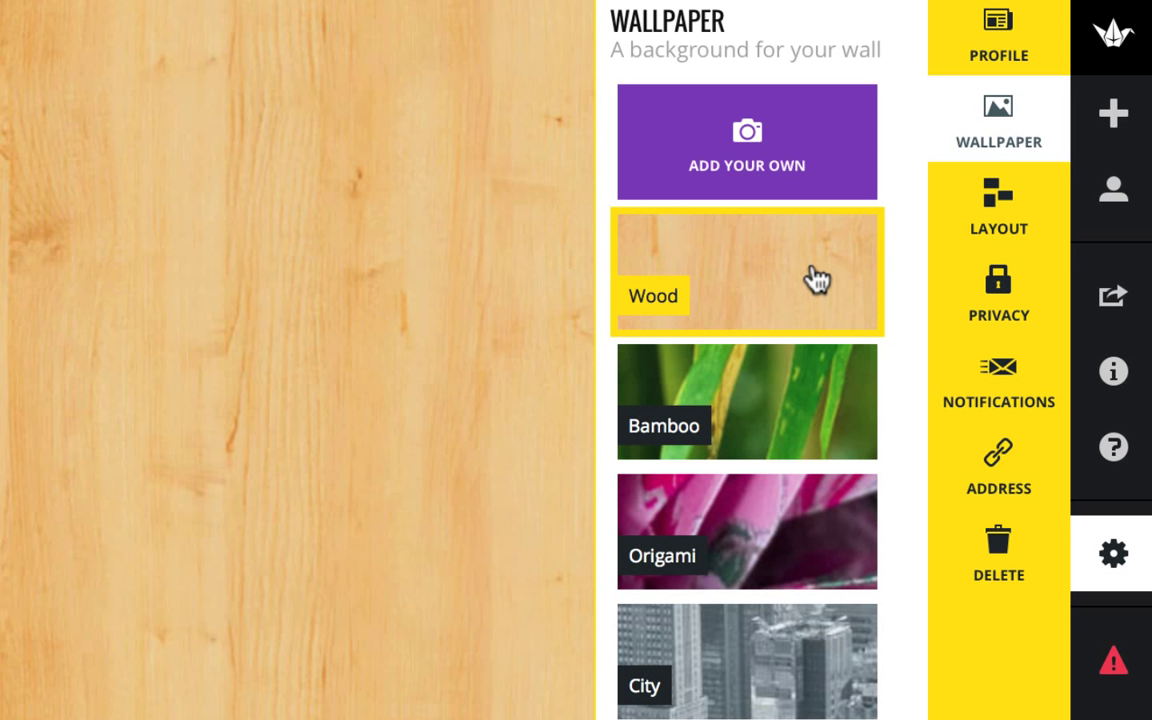
click(998, 204)
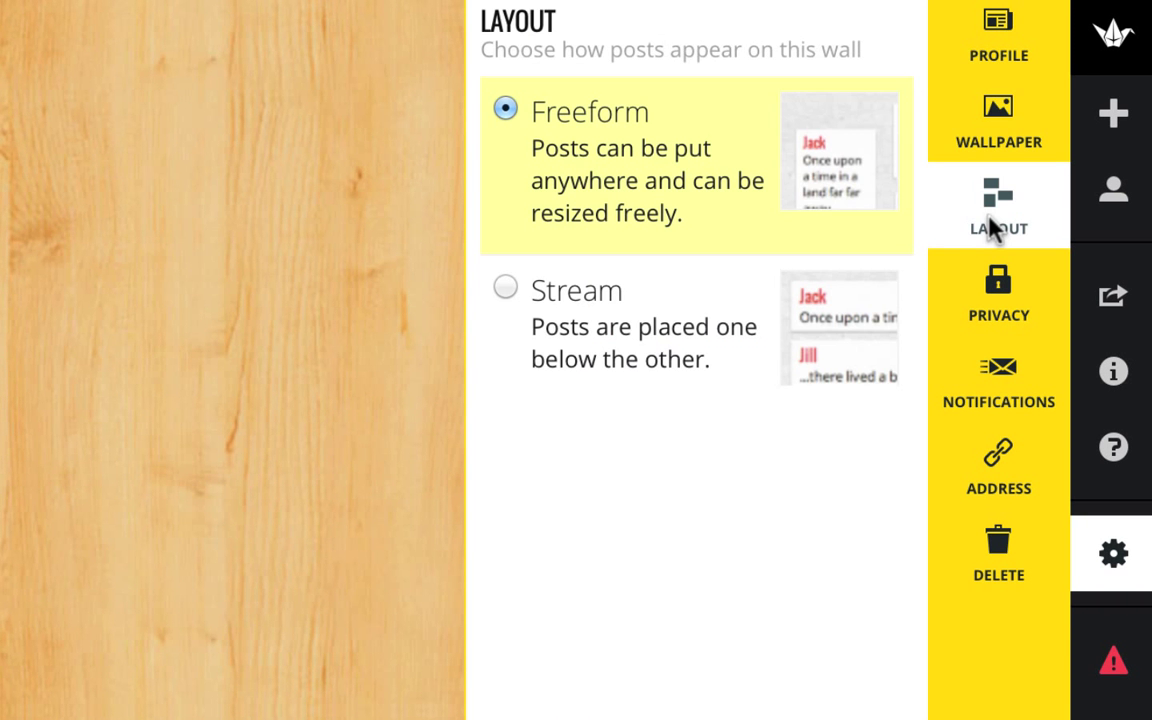
mouse_move(734, 218)
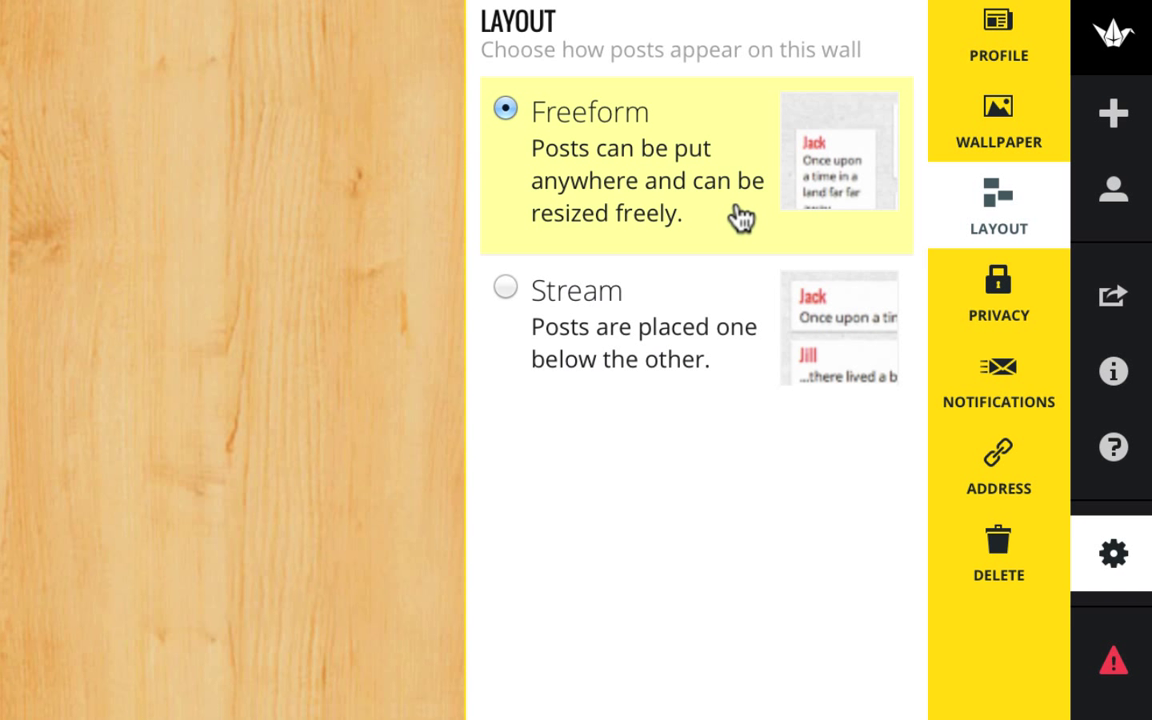
mouse_move(718, 310)
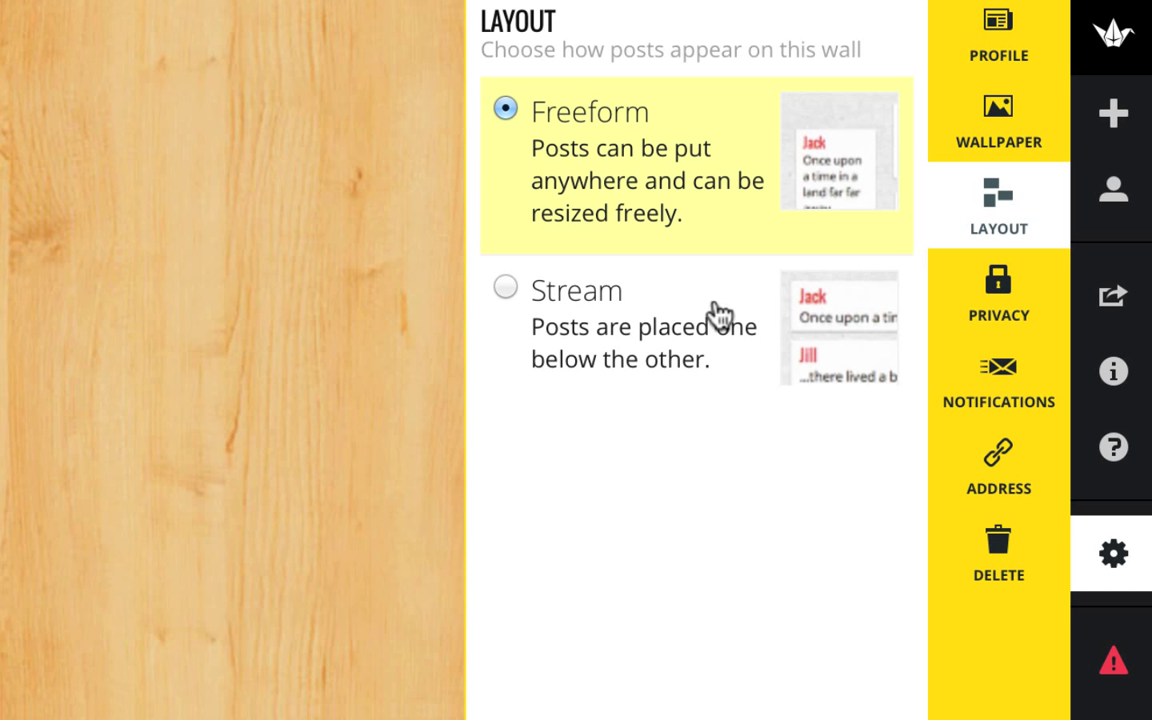
mouse_move(696, 340)
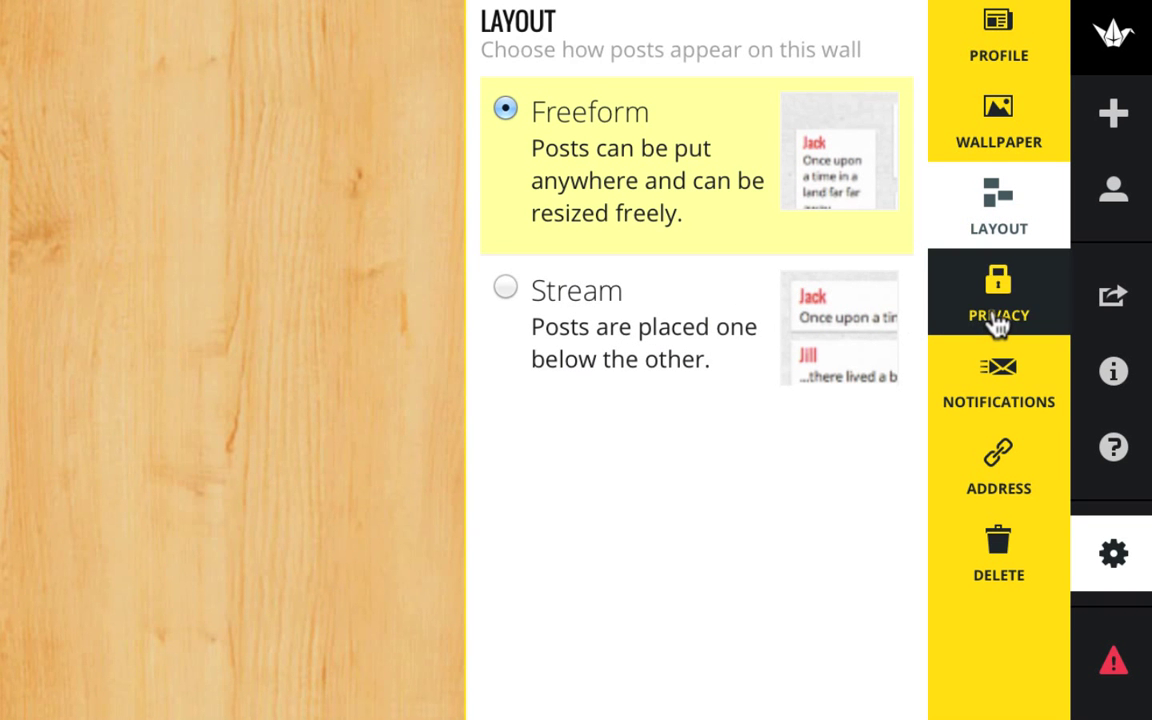
Step: In Privacy, enable Moderate posts and submit the settings
click(998, 290)
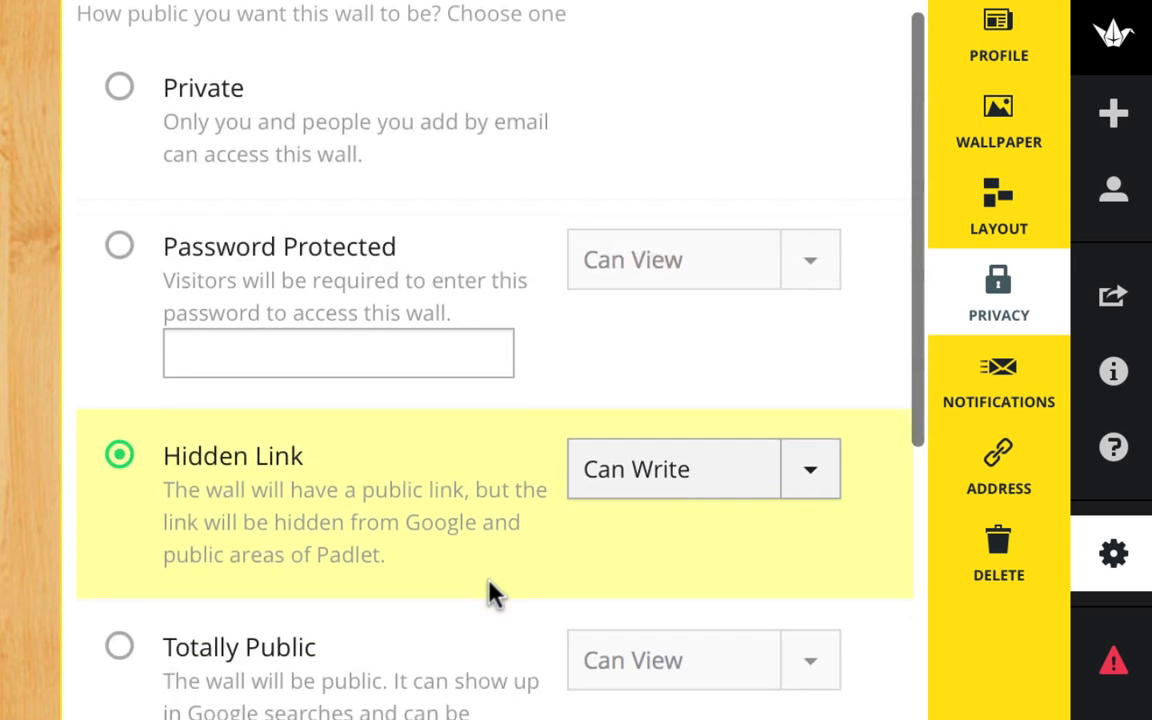
scroll(down, 3)
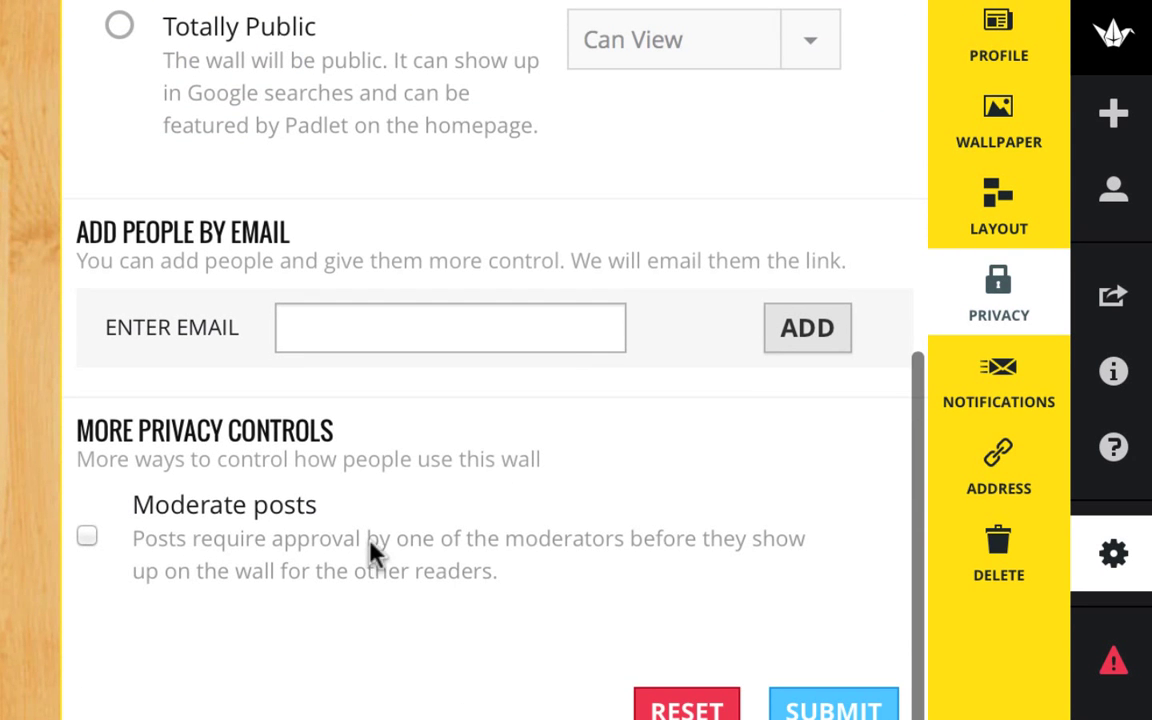
click(88, 536)
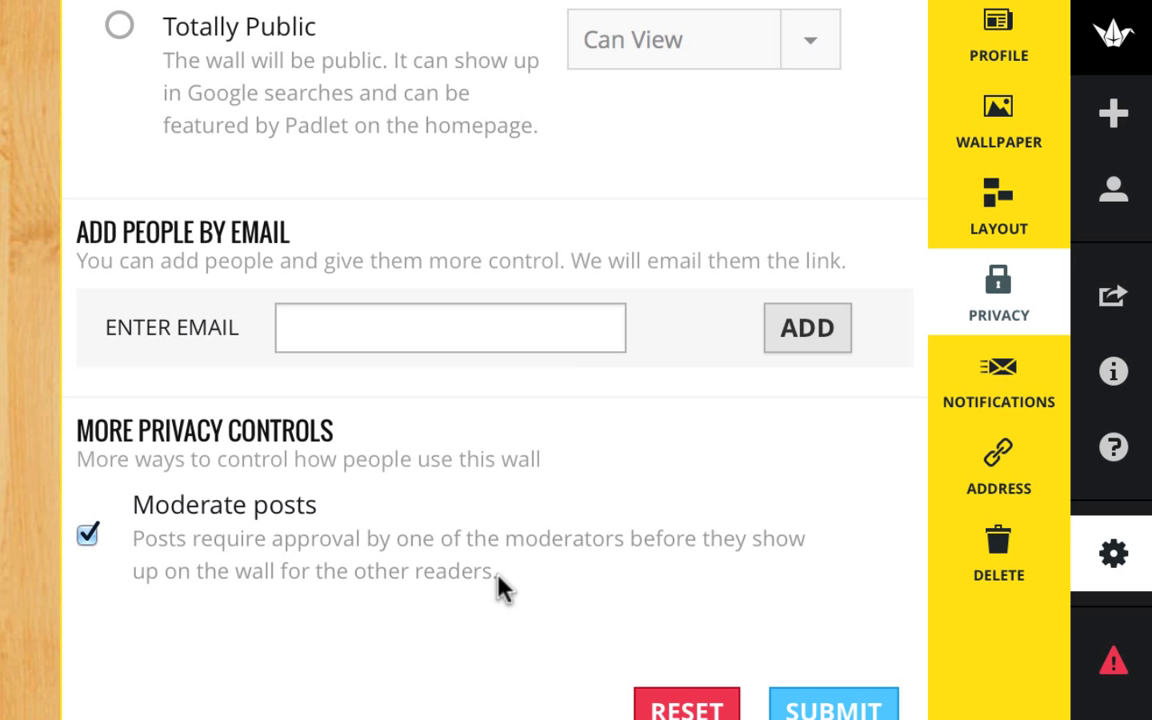
mouse_move(830, 719)
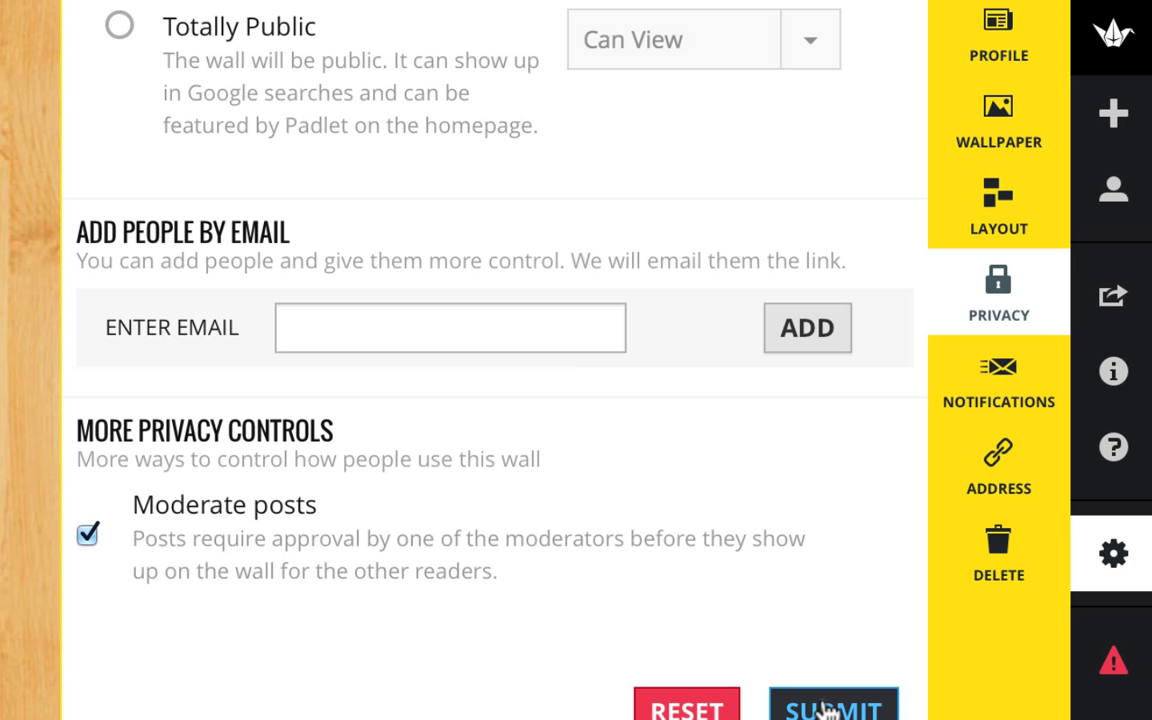
click(832, 708)
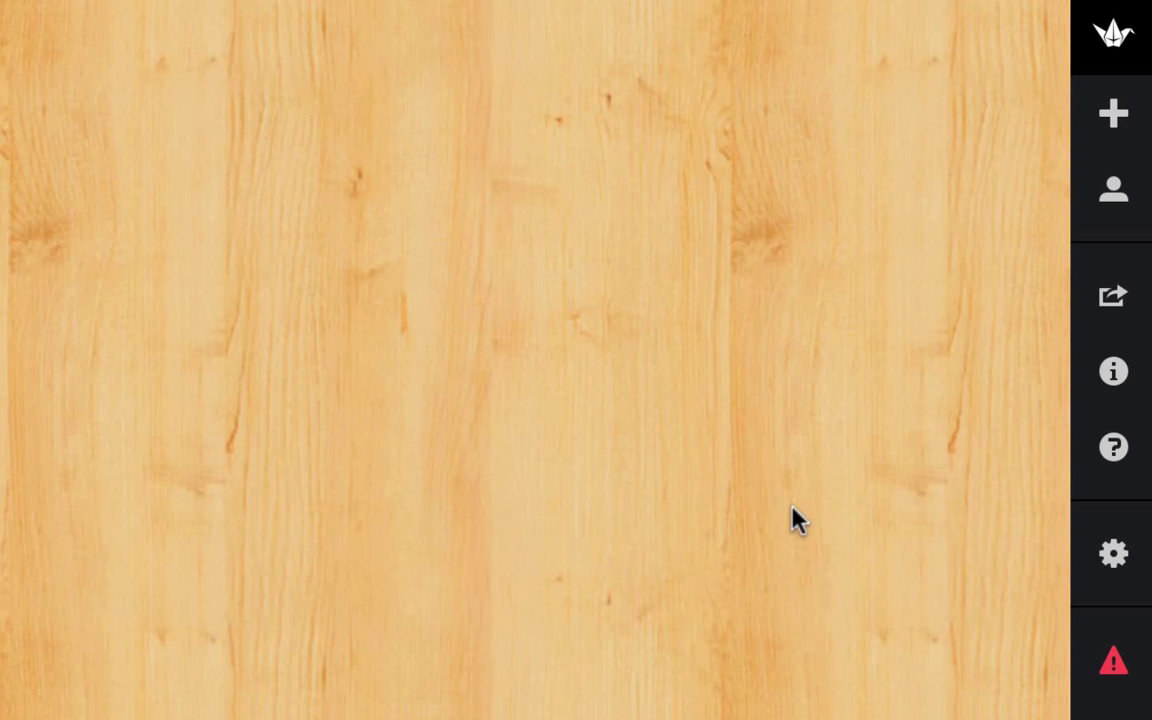
mouse_move(1112, 554)
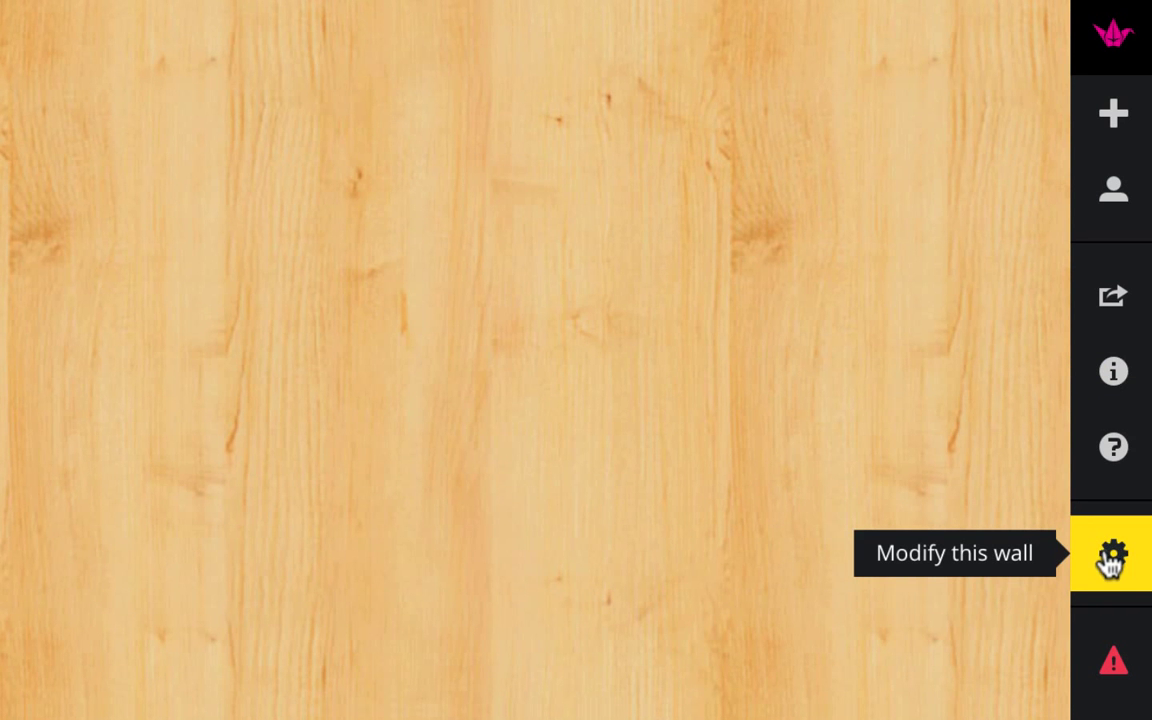
Step: Set the wall's custom padlet.com address to MCescher and pick it
click(1112, 550)
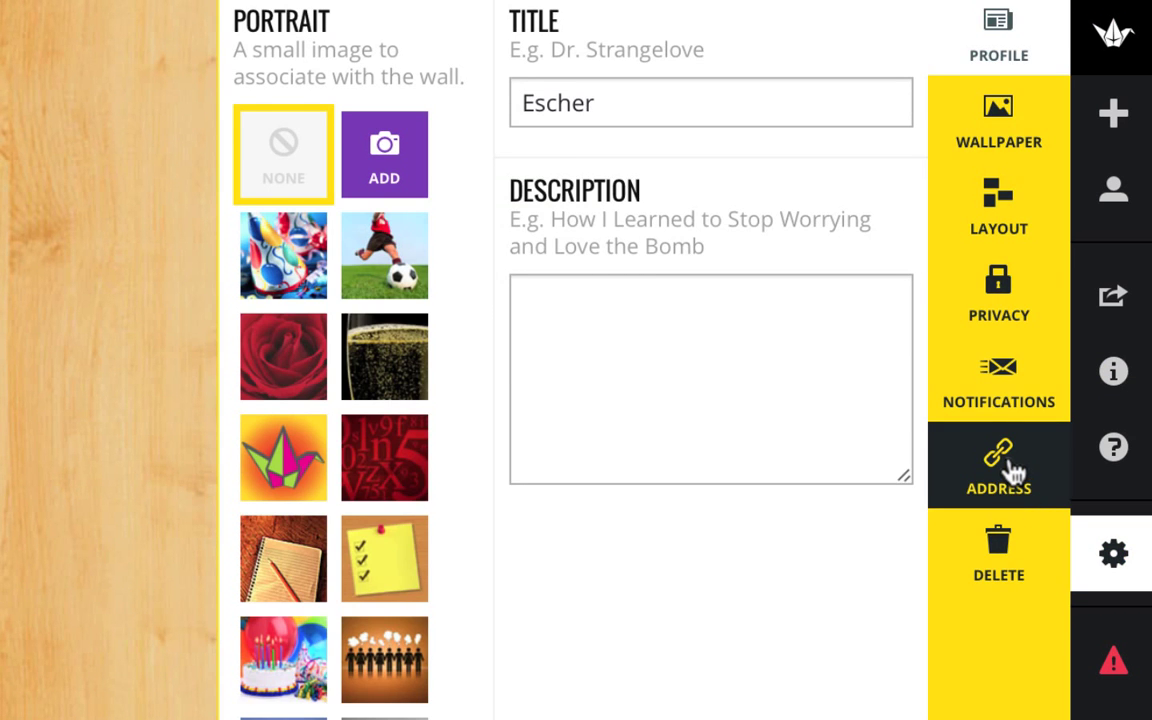
click(998, 468)
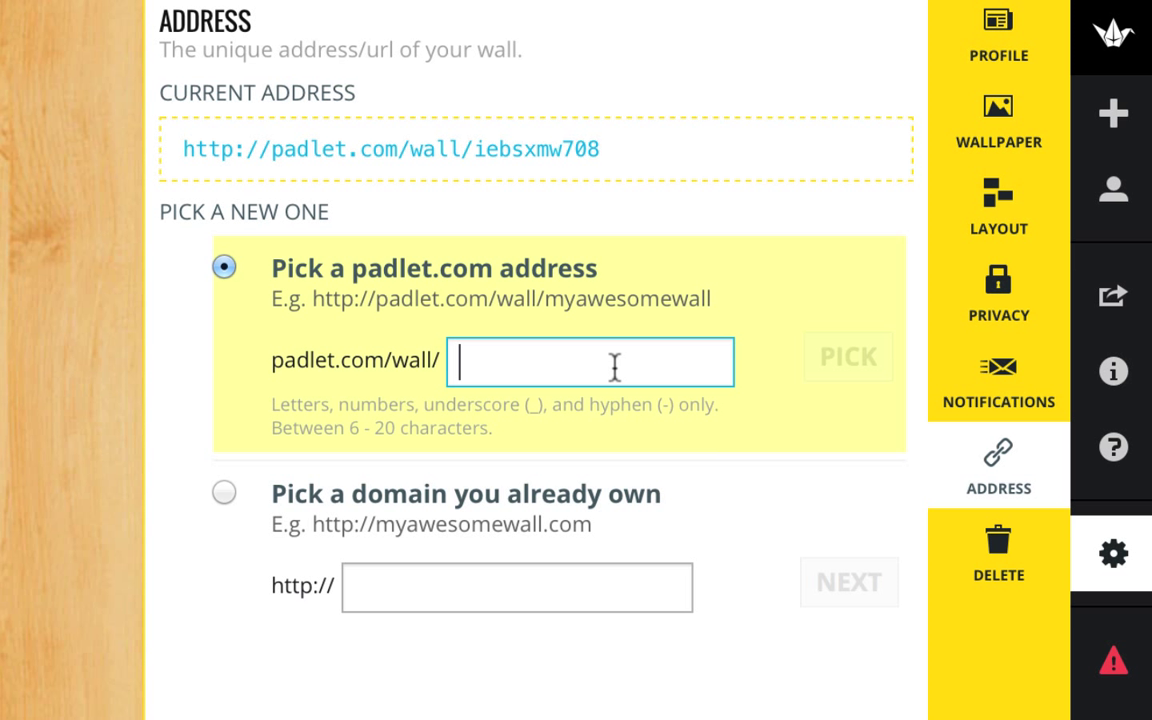
text(M)
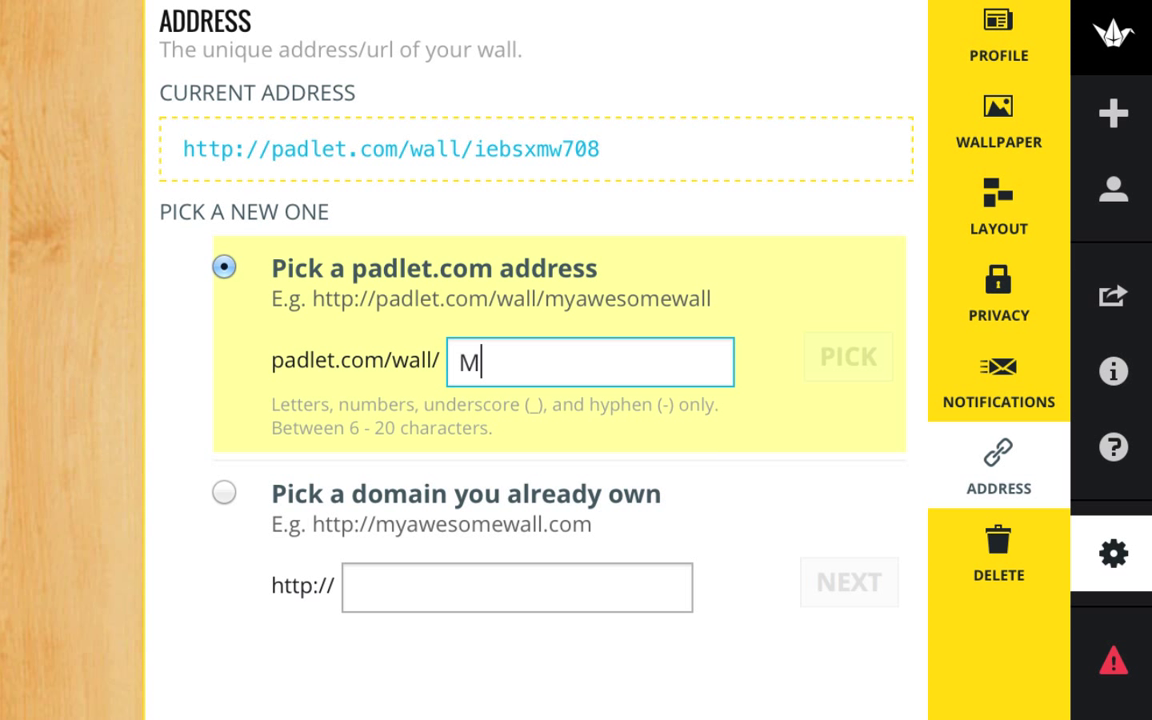
text(Cesc)
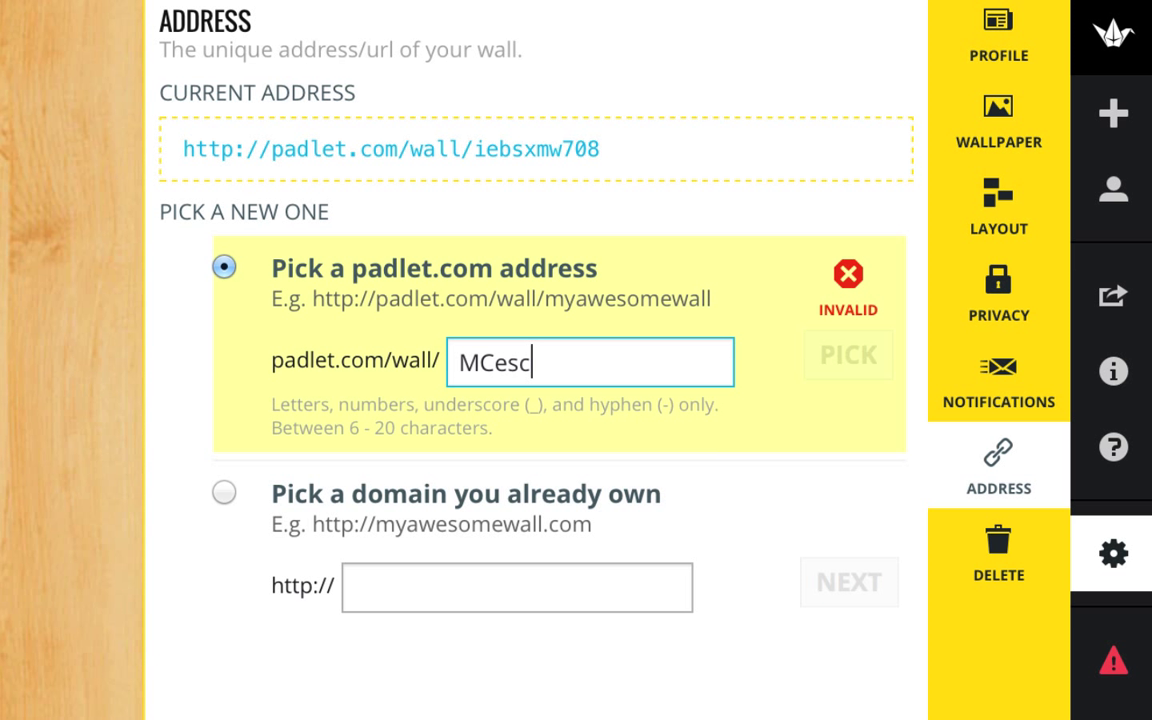
text(her)
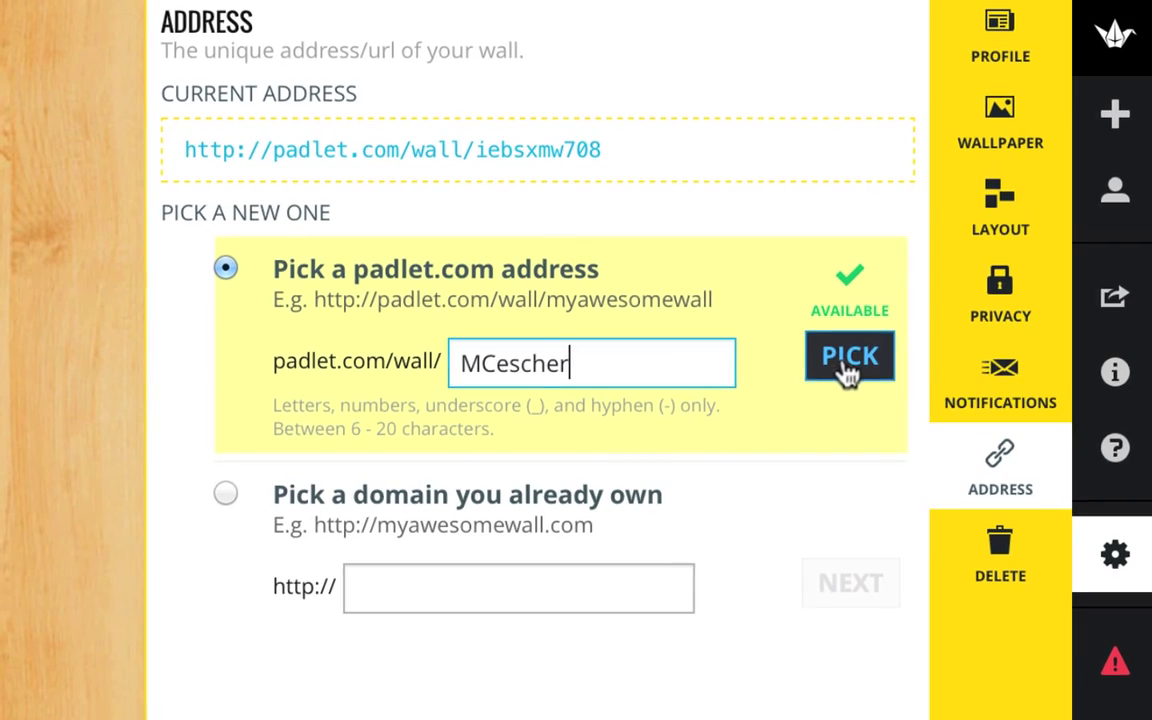
click(848, 356)
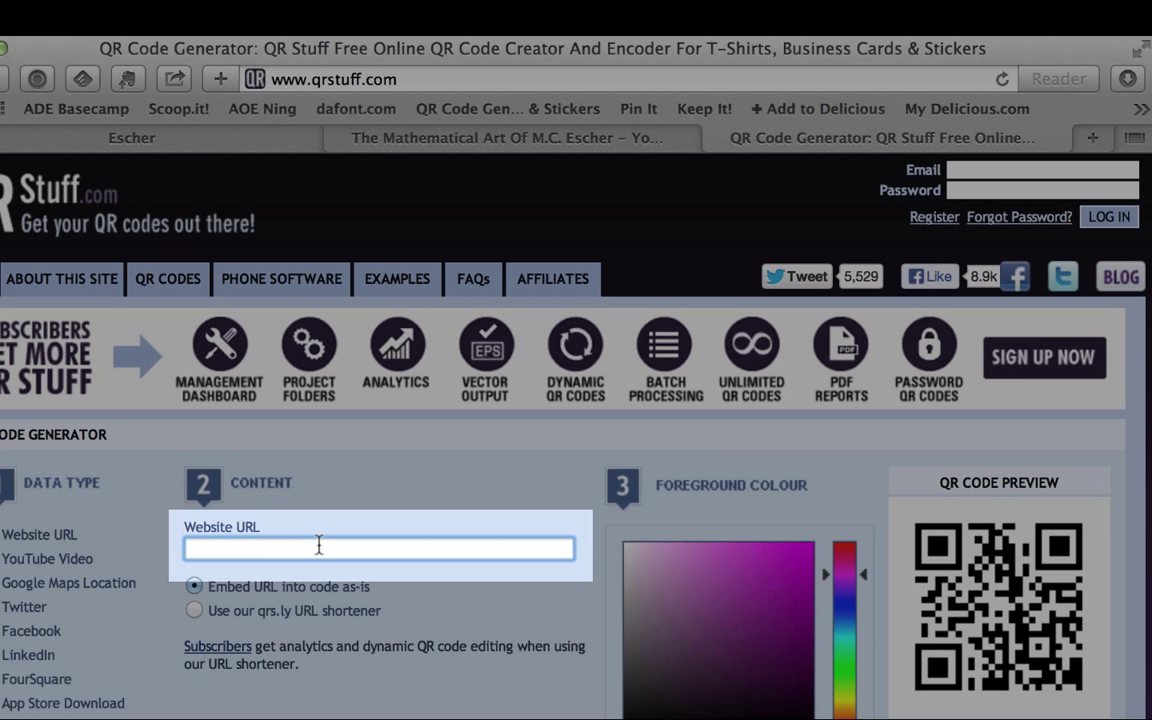
text(http://padlet.com/wall/MCescher)
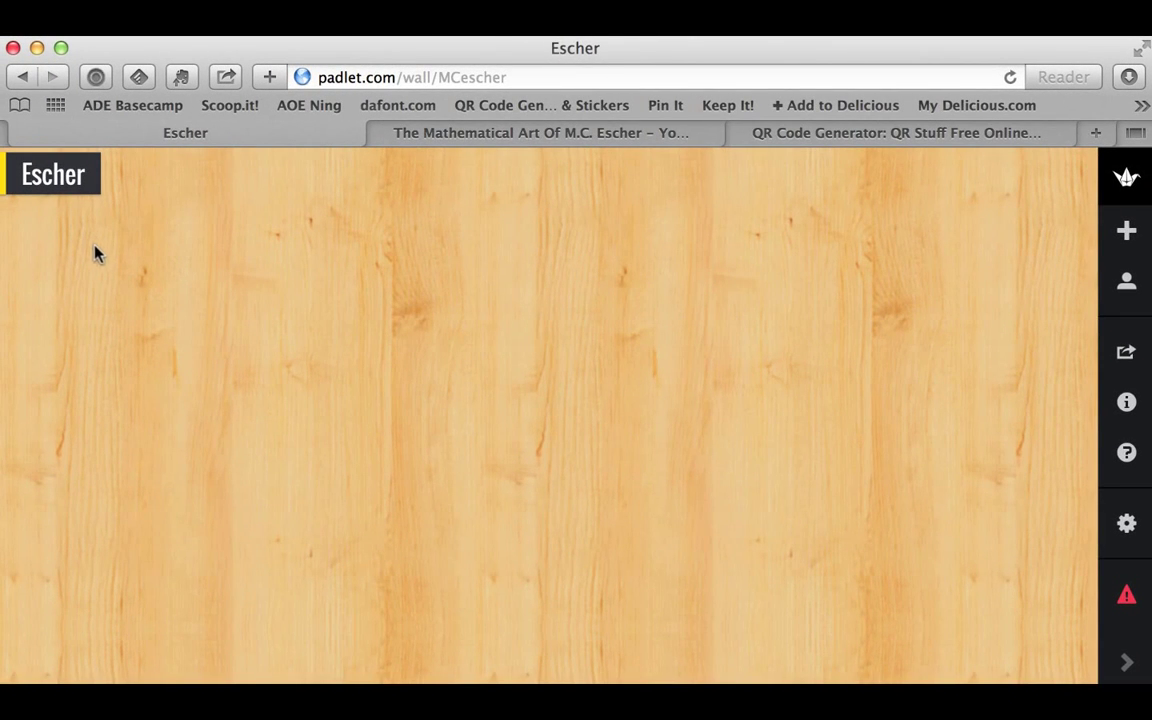
Step: Add a post titled Mrs. McGee asking "What do you think about MC Escher's work?"
double_click(100, 252)
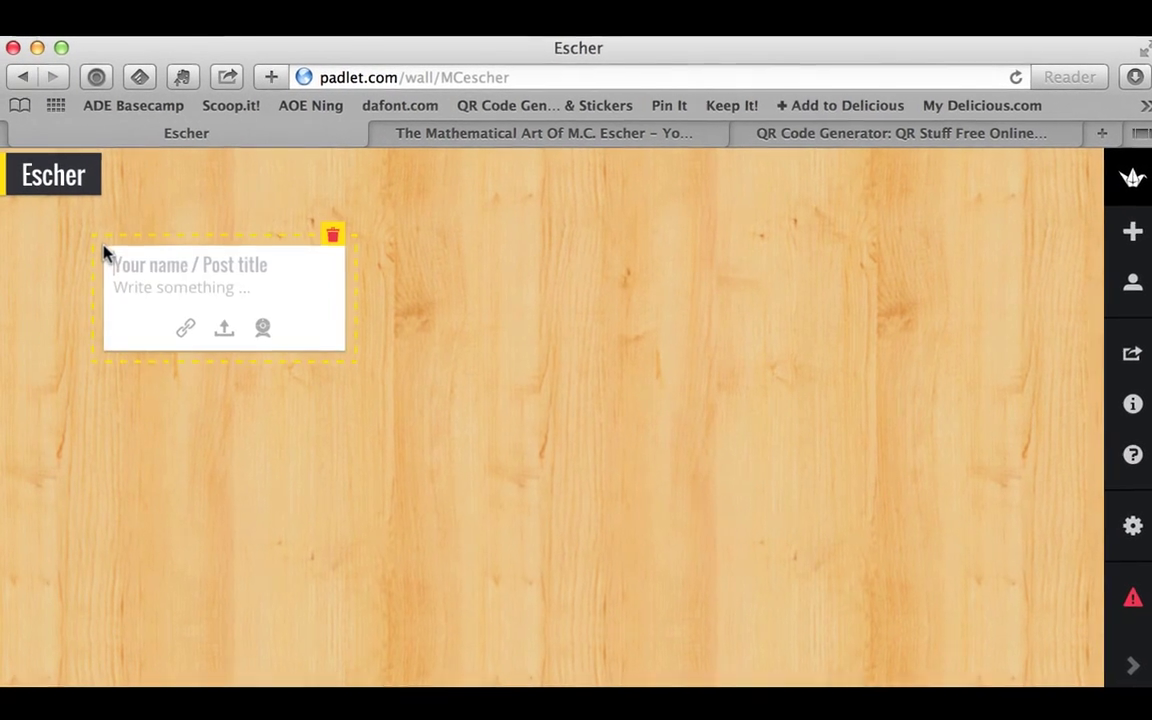
text(Mrs. McG)
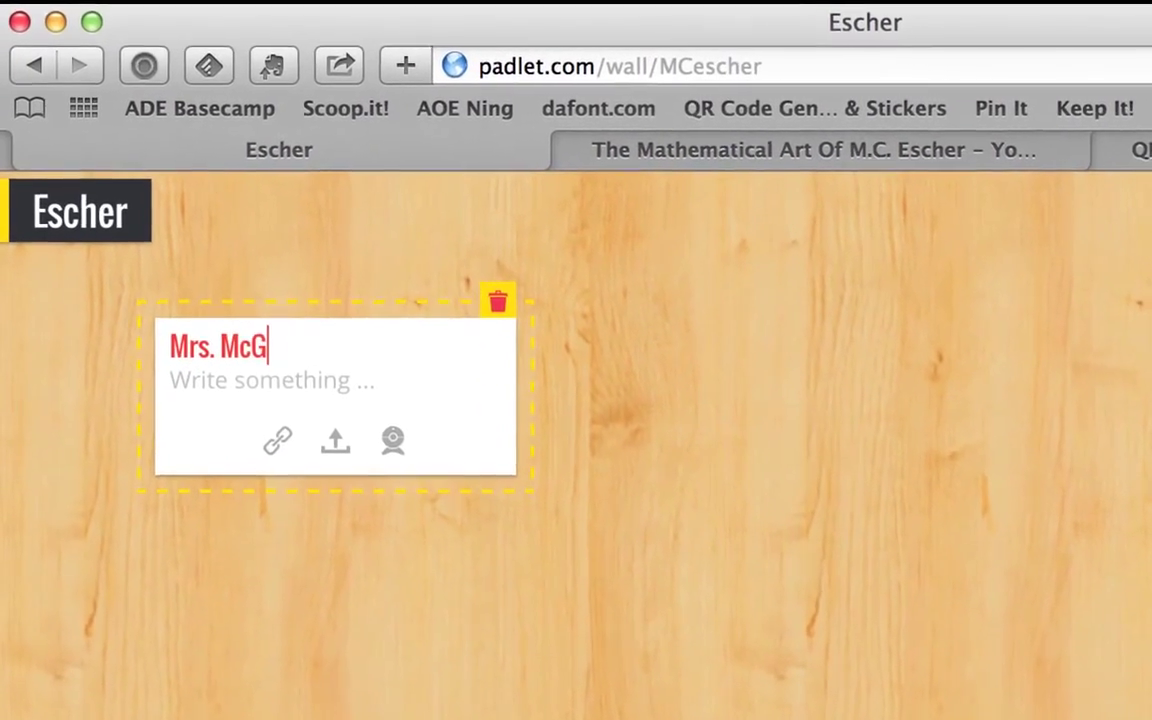
text(ee)
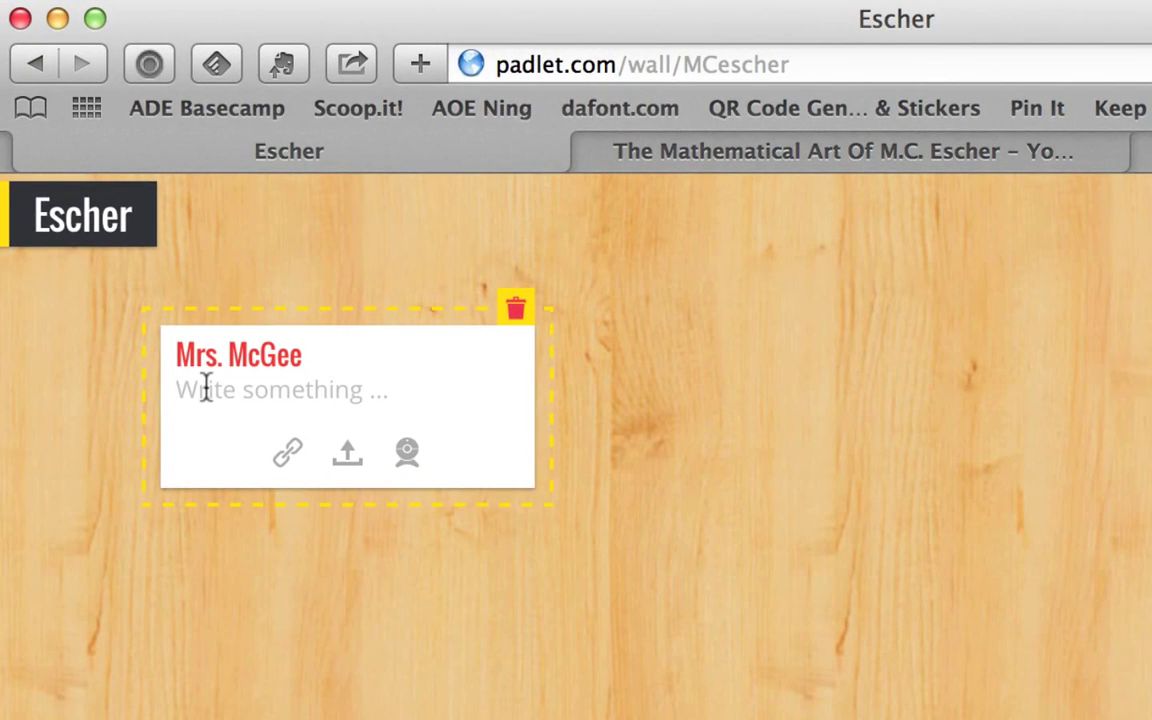
text(What do you think ab)
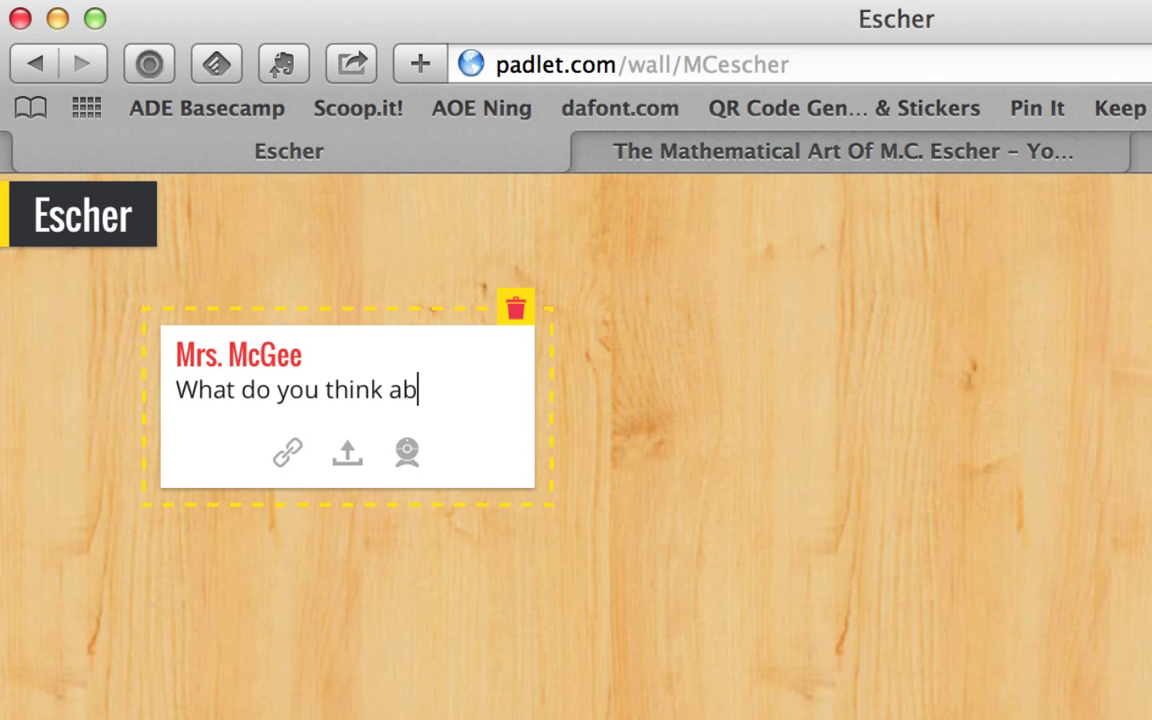
text(out MC)
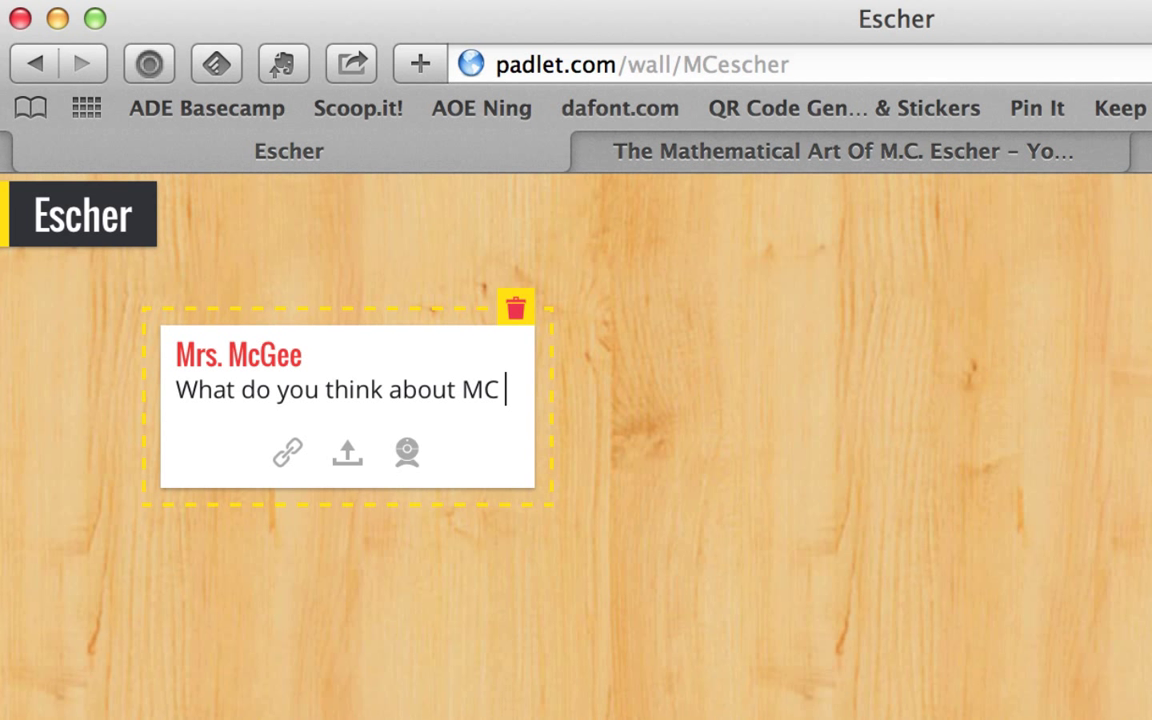
text(Escher's)
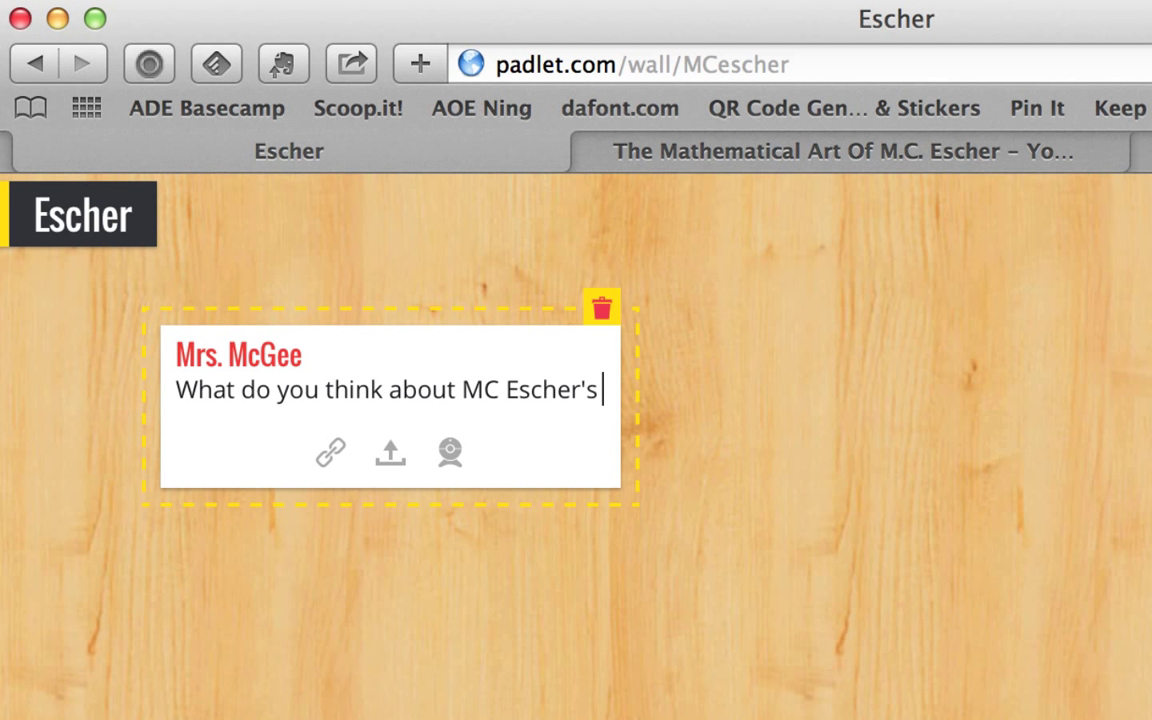
text(work?)
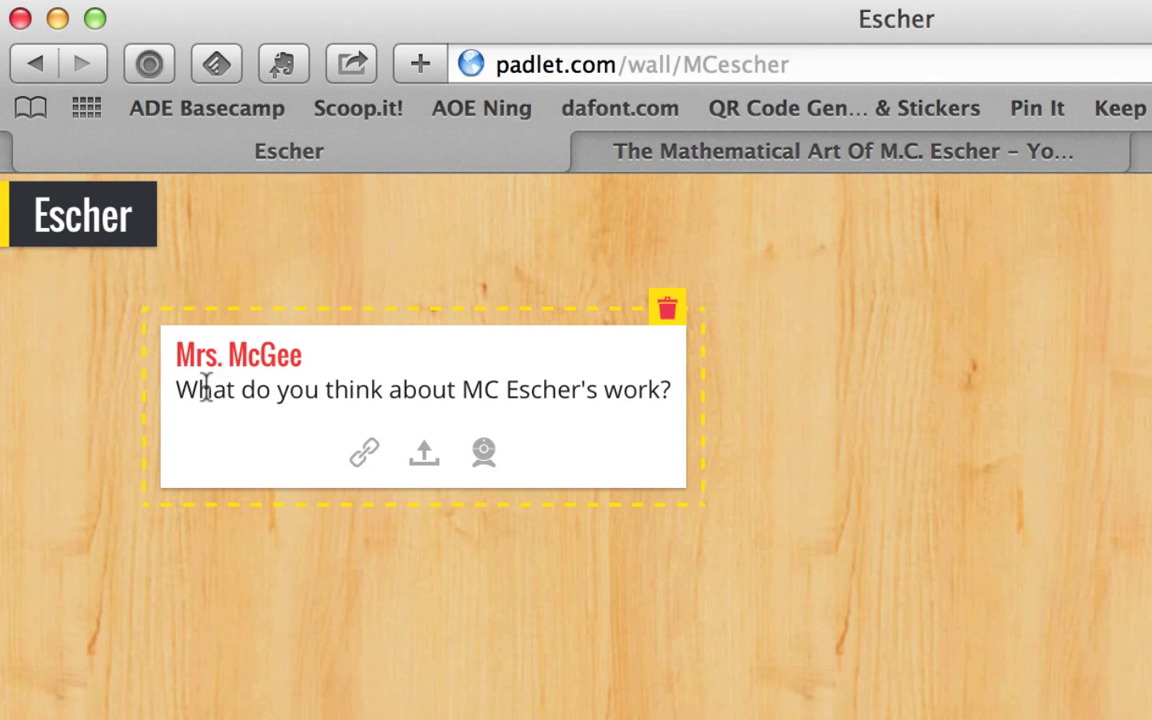
mouse_move(364, 452)
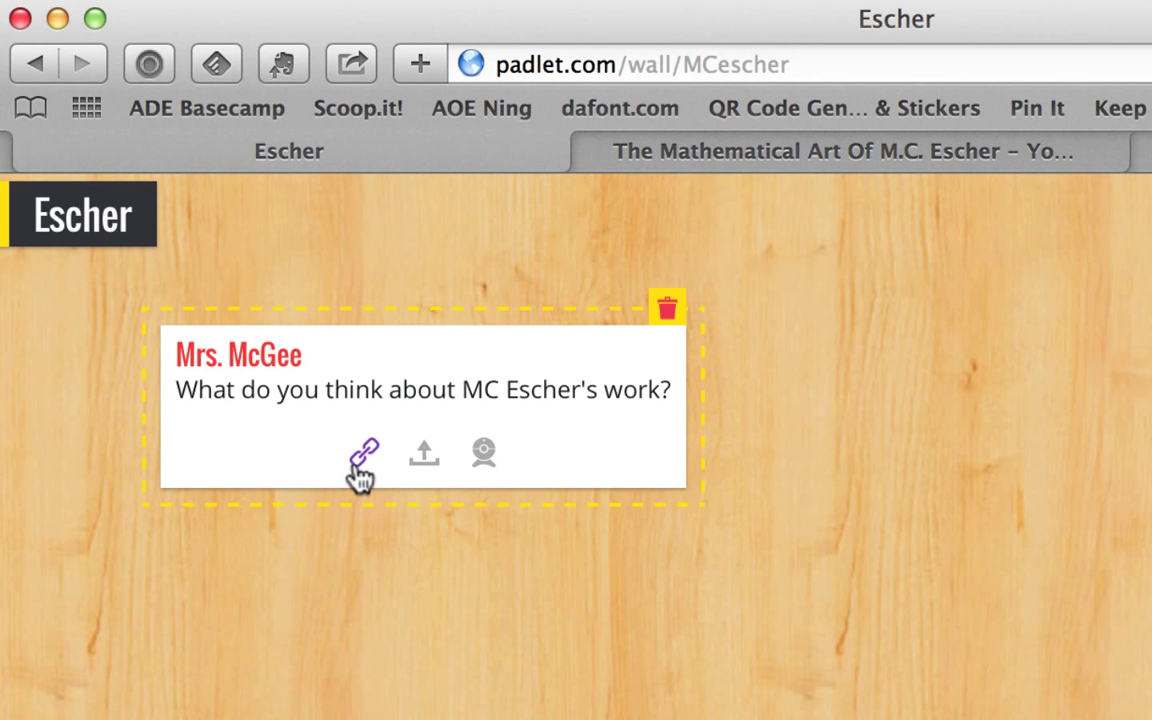
mouse_move(712, 140)
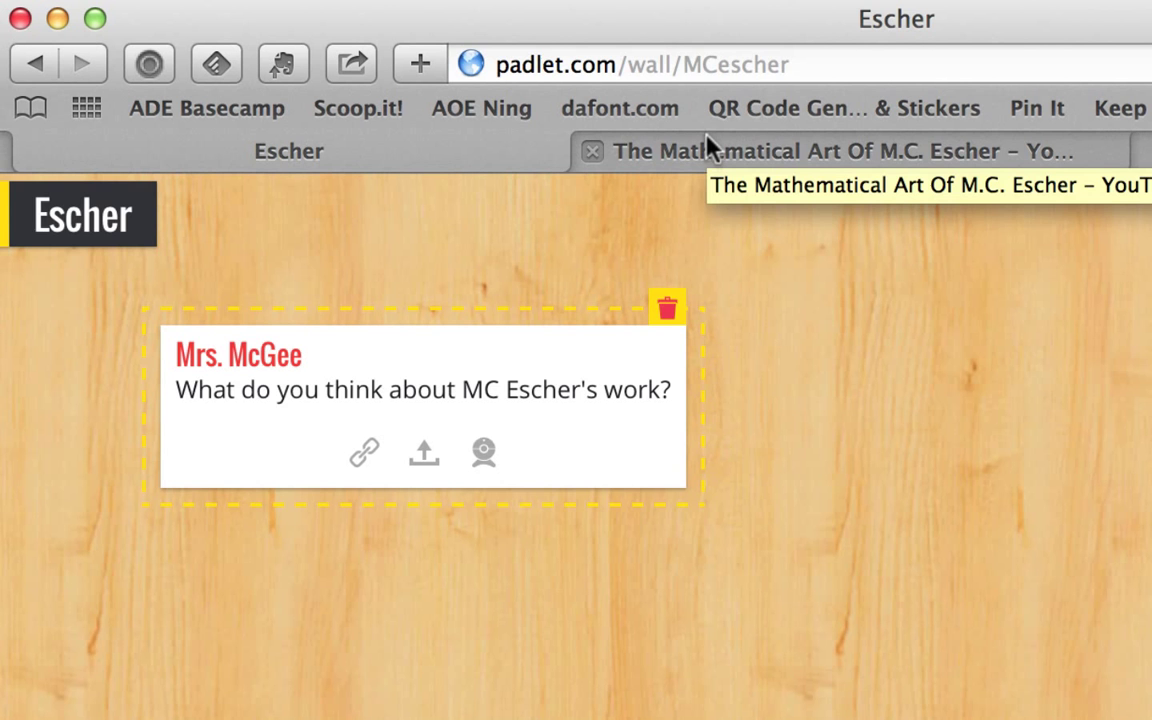
Step: Grab the Escher YouTube video's URL and start attaching a link to the Mrs. McGee post
click(840, 152)
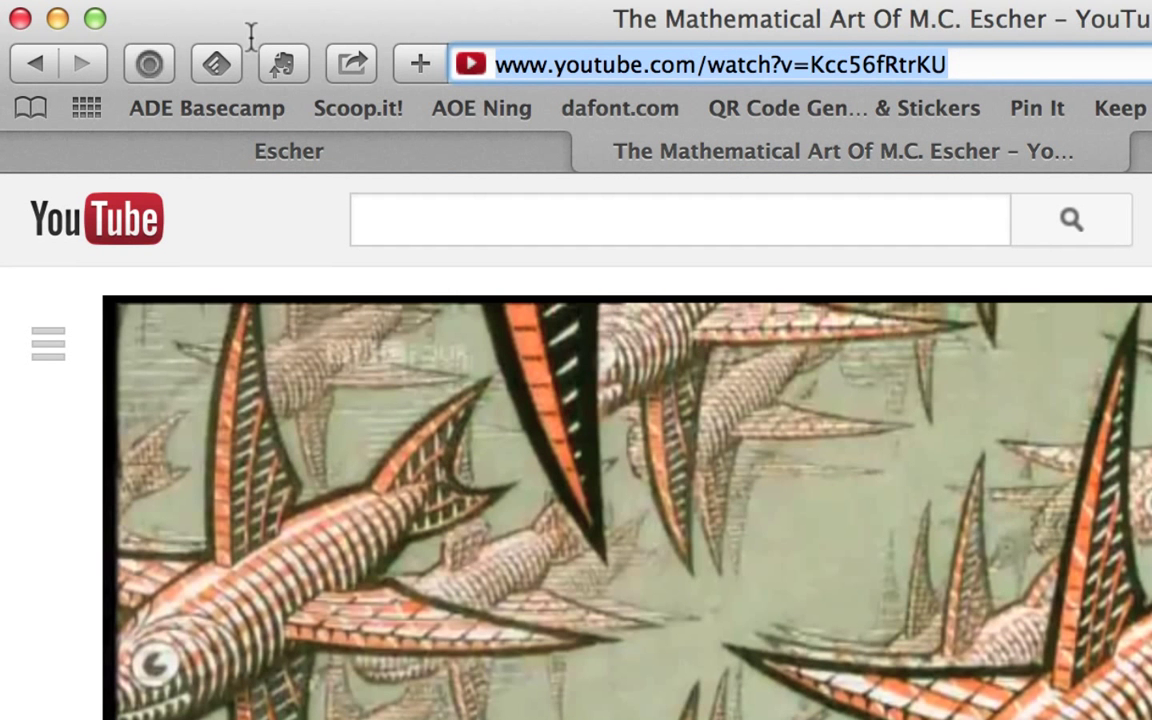
mouse_move(344, 160)
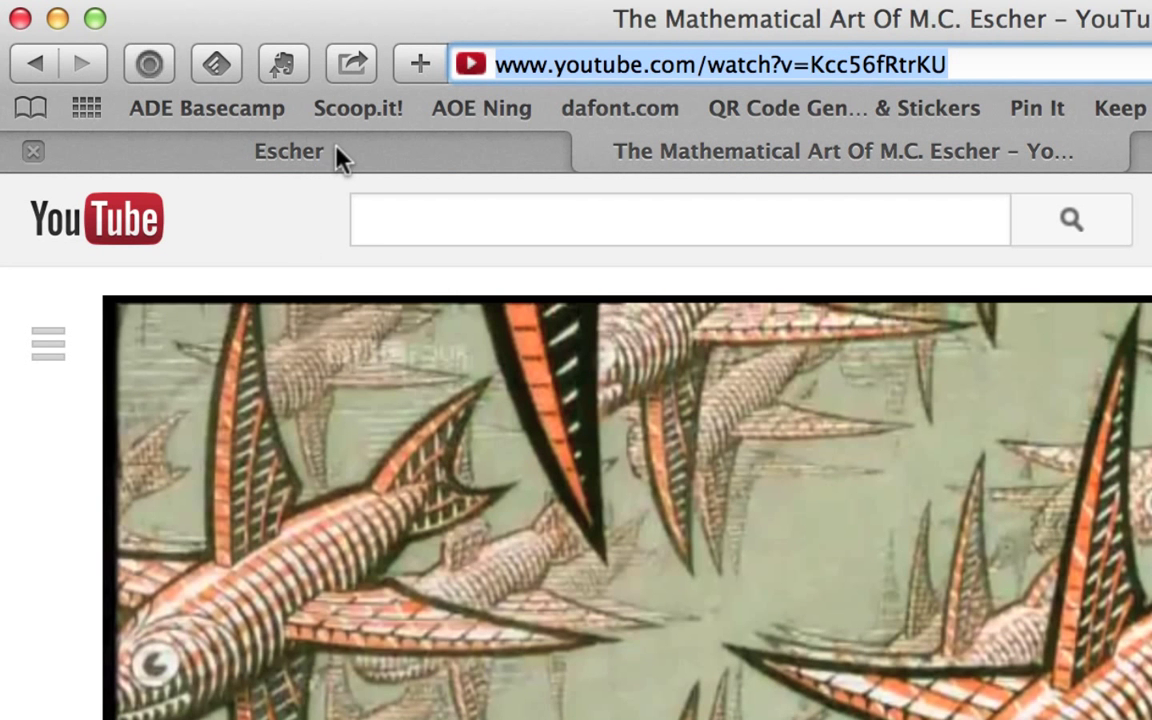
click(288, 152)
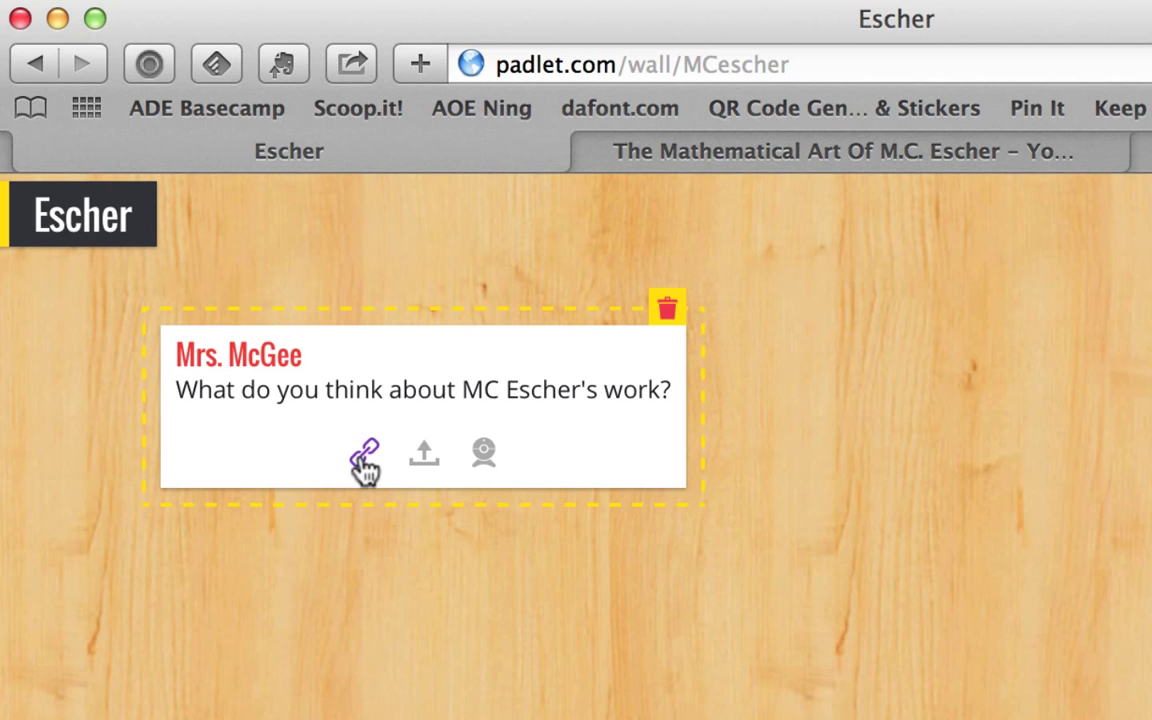
click(368, 456)
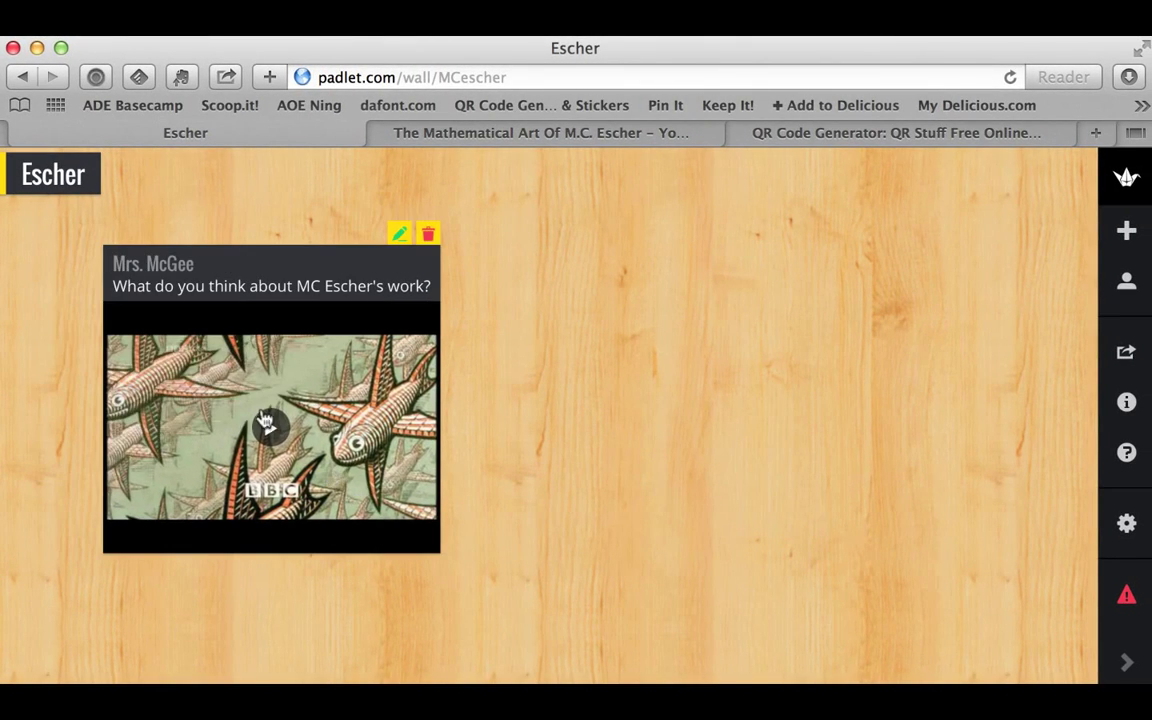
mouse_move(622, 358)
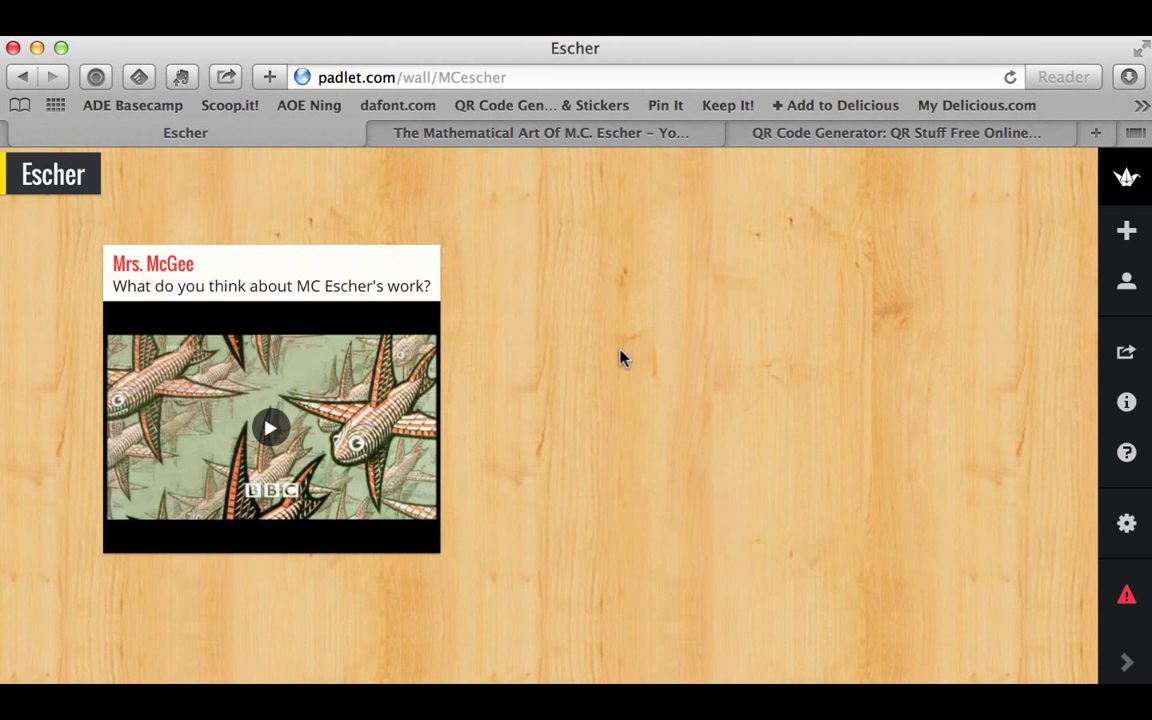
Step: Start a second blank post beside the Mrs. McGee video post
double_click(620, 356)
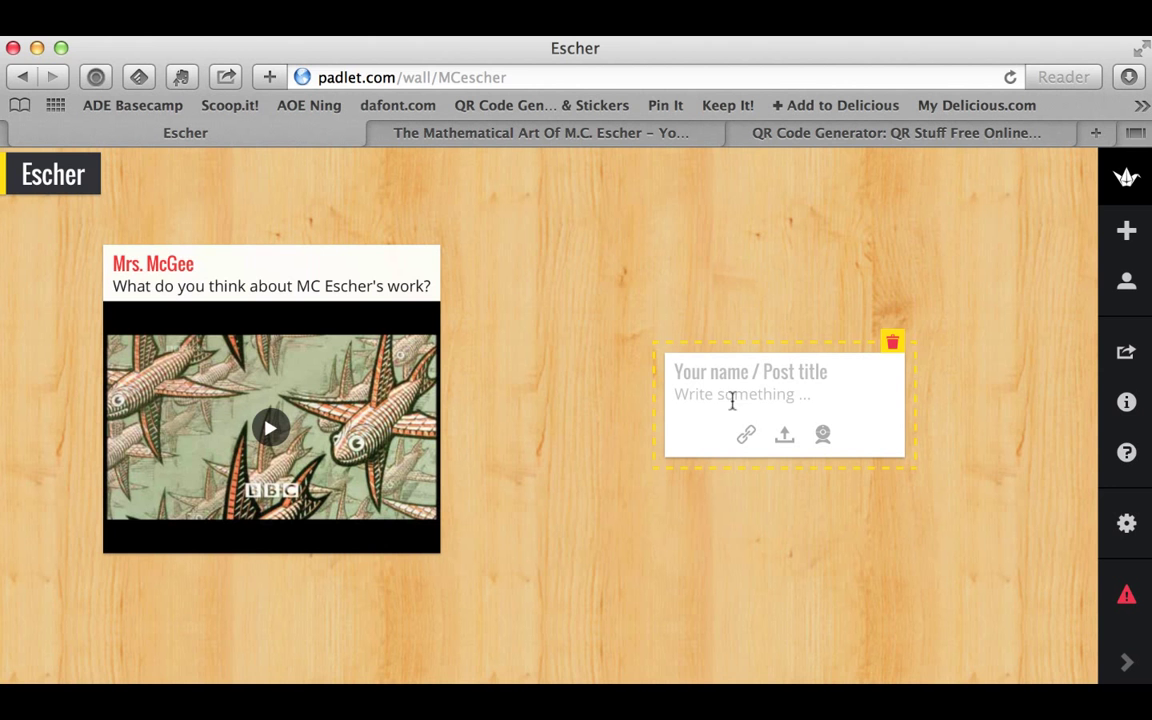
mouse_move(868, 400)
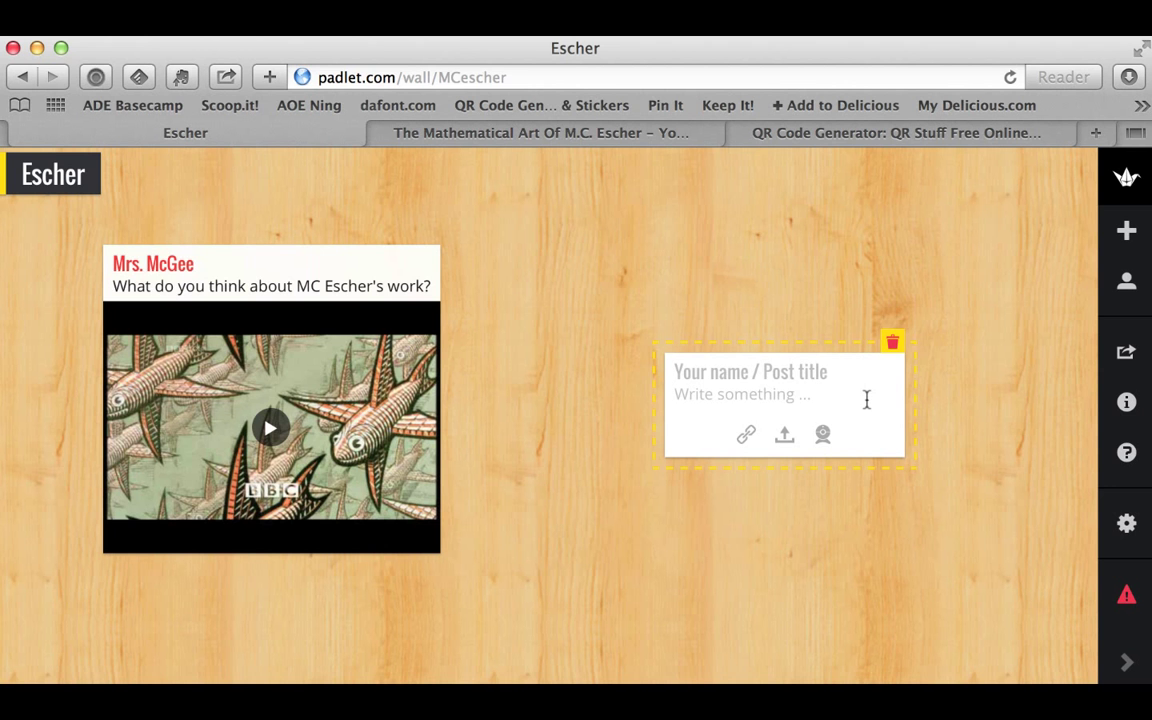